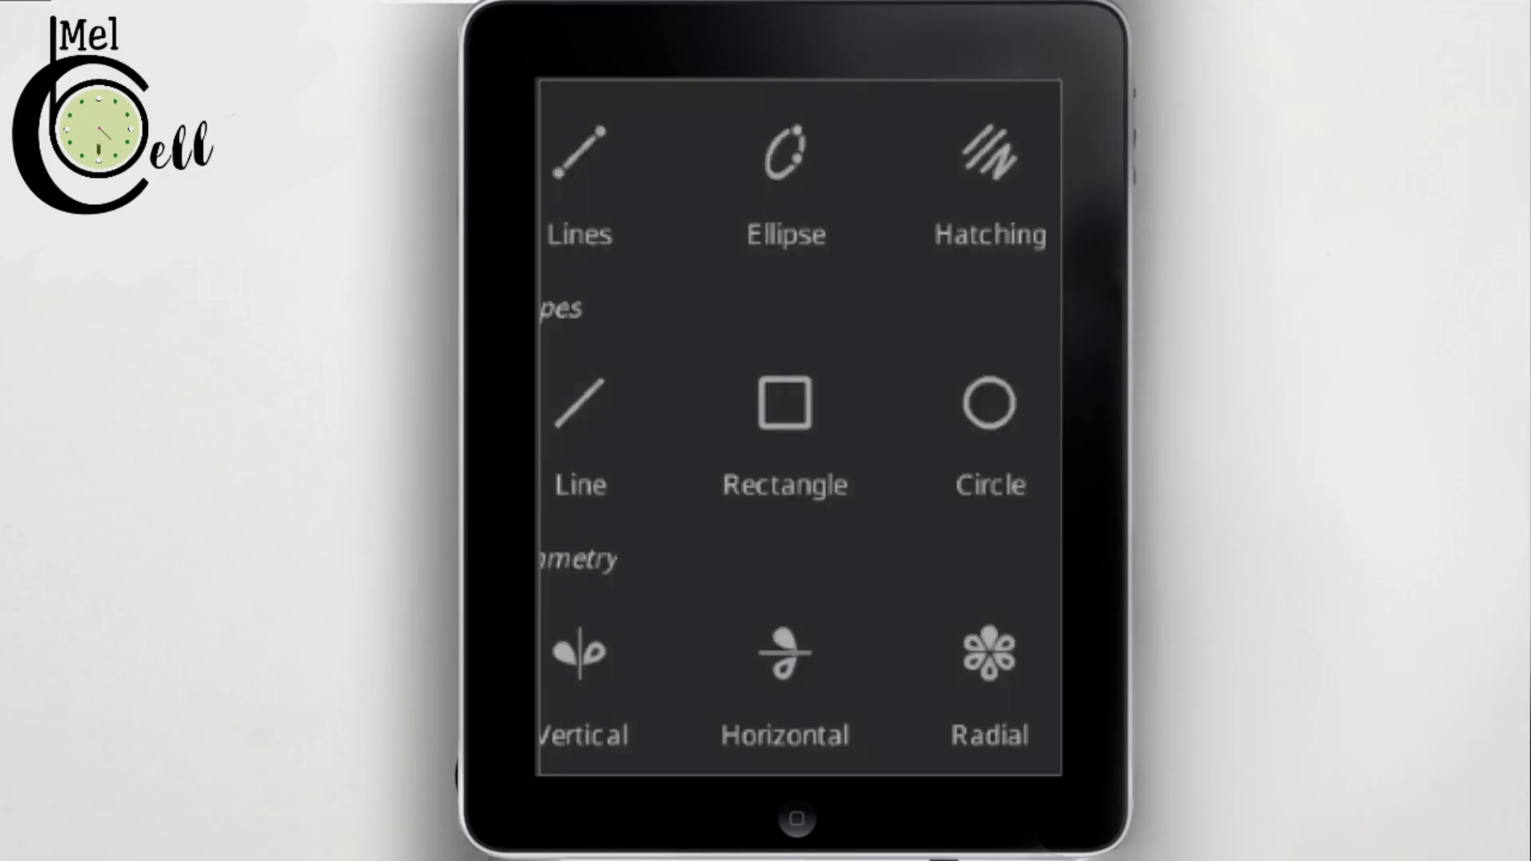
Draw a thick dark Hardround rectangle frame with rounded outer corners using the Rectangle guide.
{"action": "left_click", "coordinate": [785, 450]}
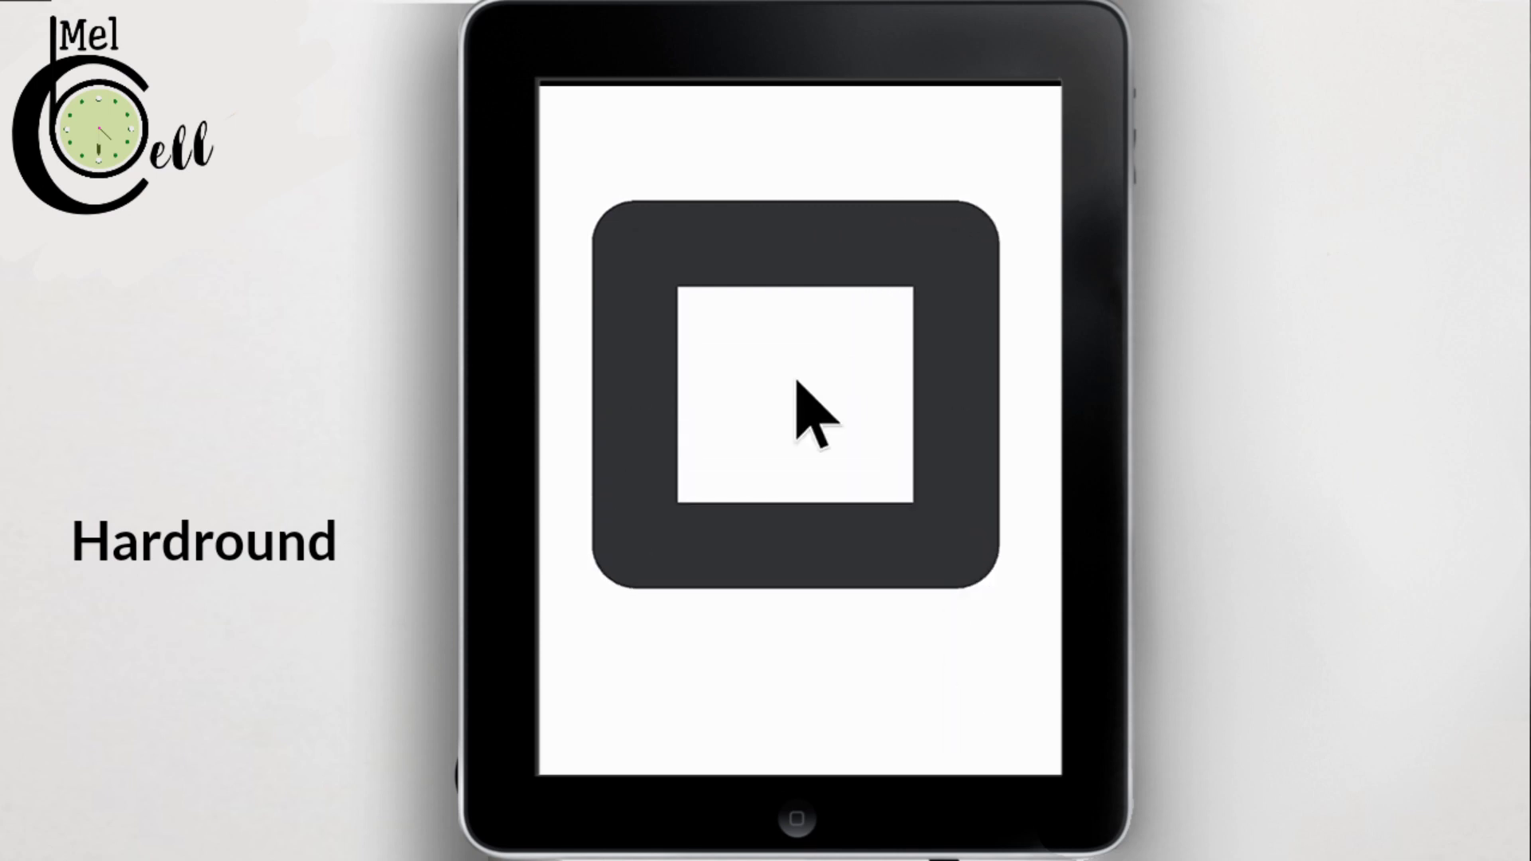
{"action": "left_click", "coordinate": [796, 400]}
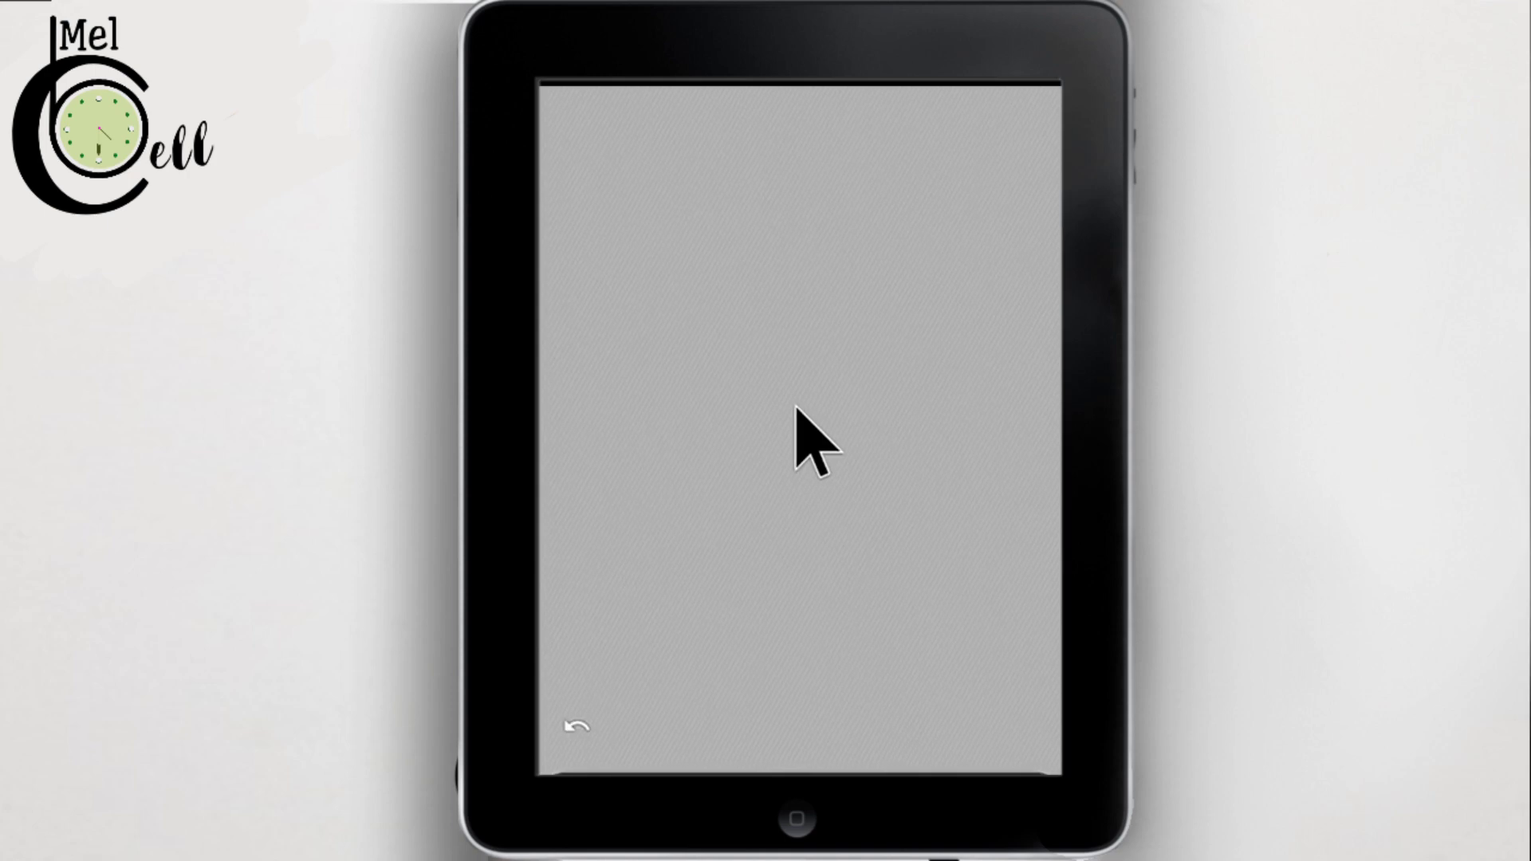
Draw a rounded-corner semicircle with the Circle guide and Hardround brush.
{"action": "left_click", "coordinate": [800, 415]}
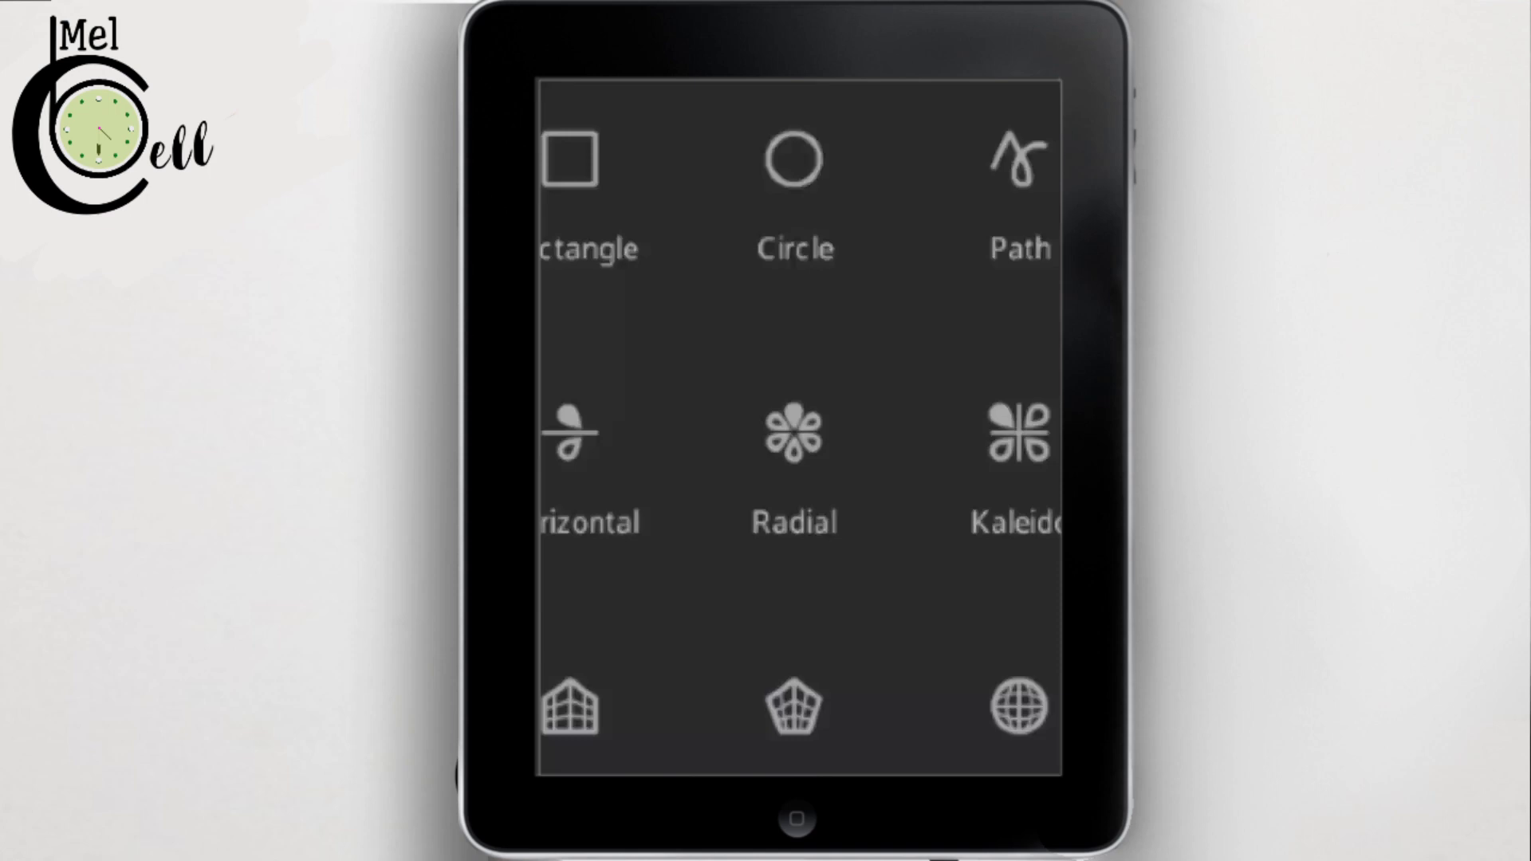
Enable radial symmetry and draw a rounded-corner triangle with the Hardround brush.
{"action": "left_click", "coordinate": [793, 451]}
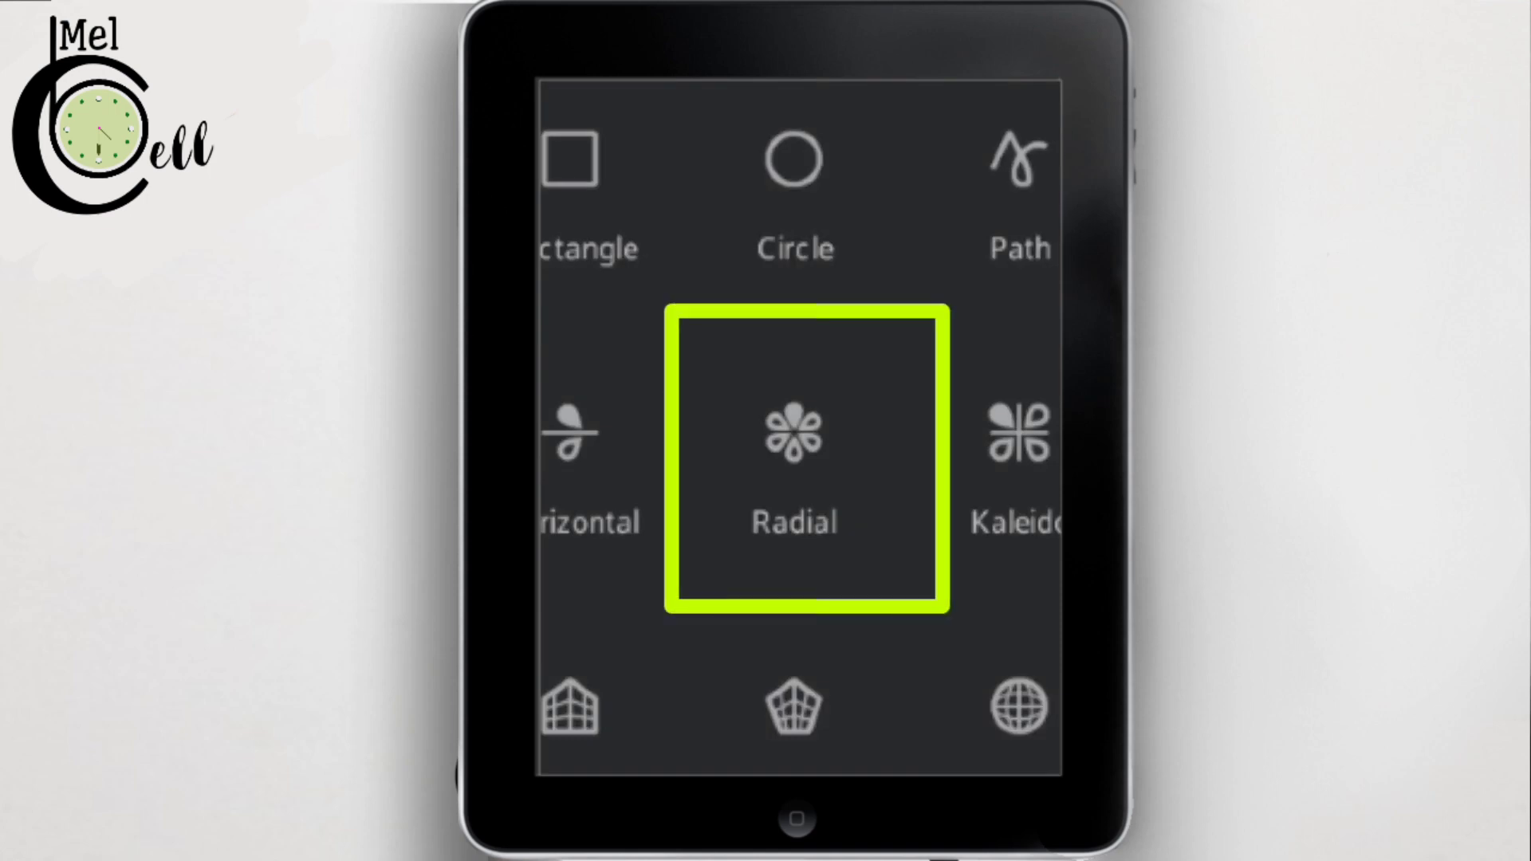
{"action": "left_click", "coordinate": [795, 434]}
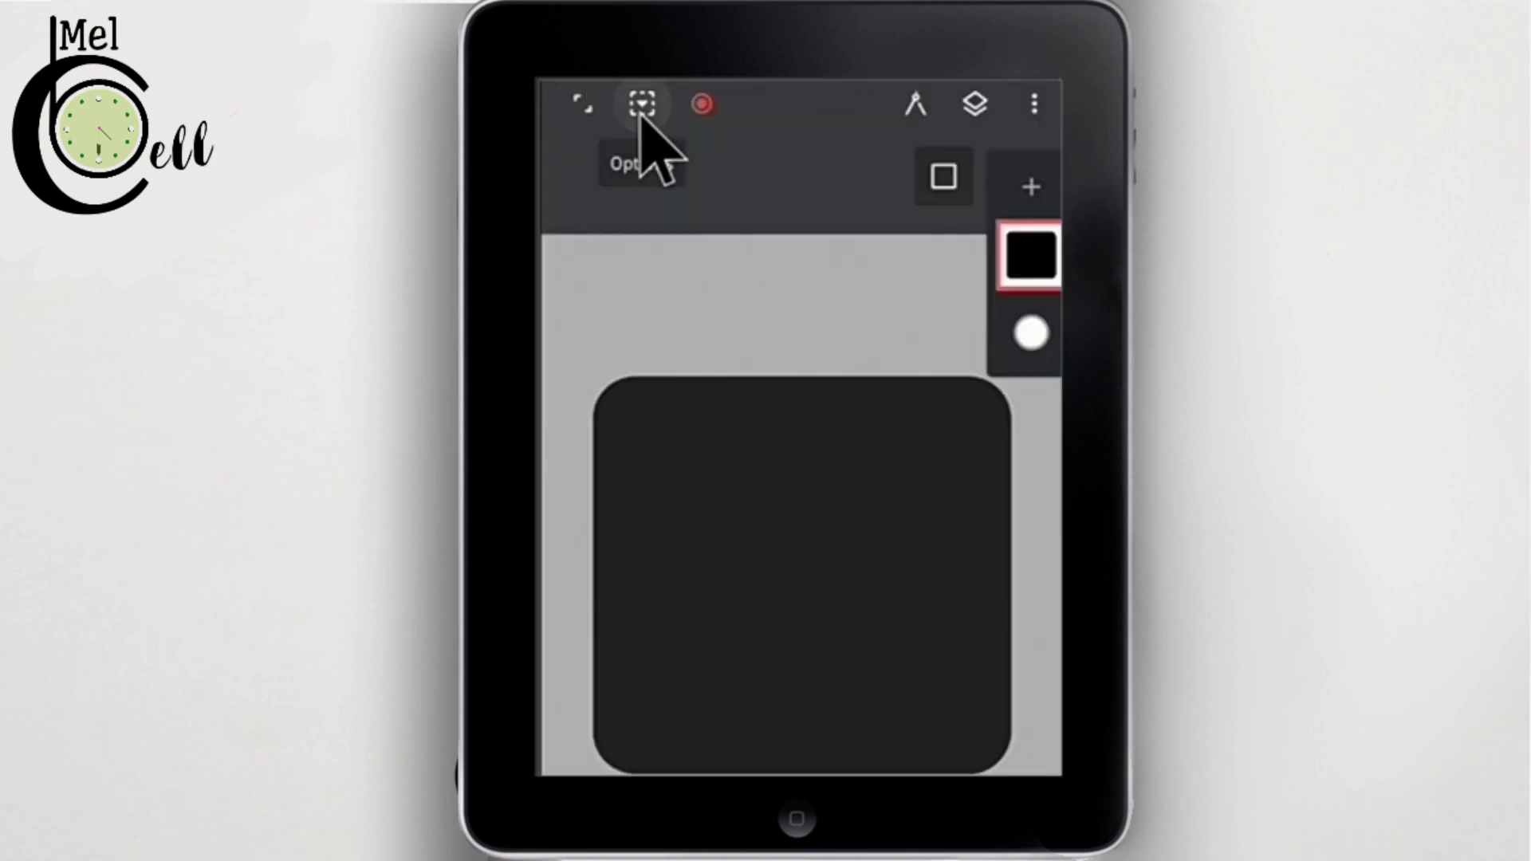
Duplicate the filled rounded square onto a second layer via the layer menu.
{"action": "left_click", "coordinate": [643, 105]}
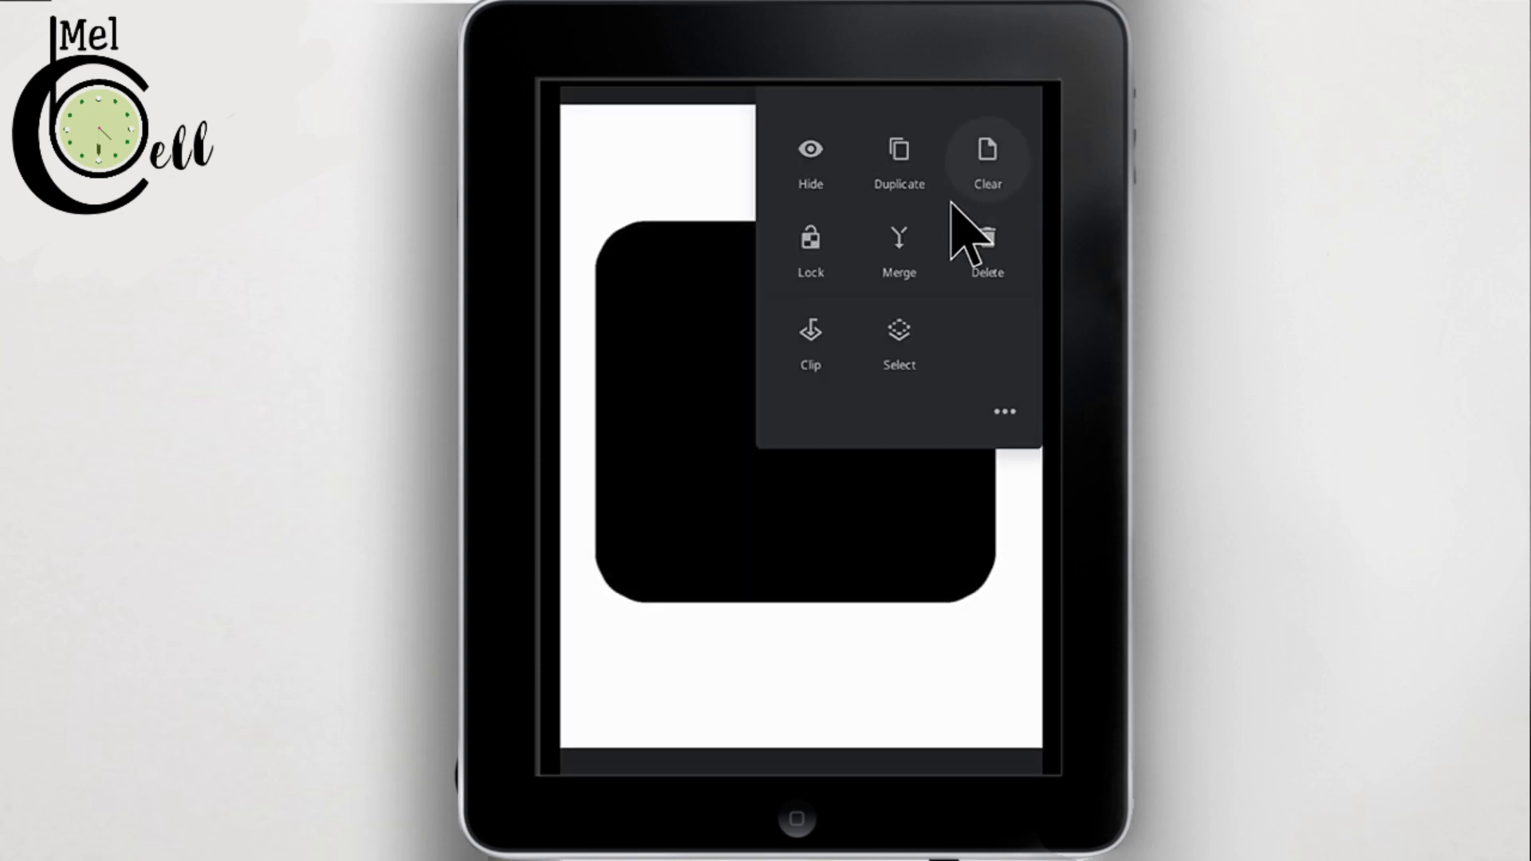
{"action": "left_click", "coordinate": [986, 161]}
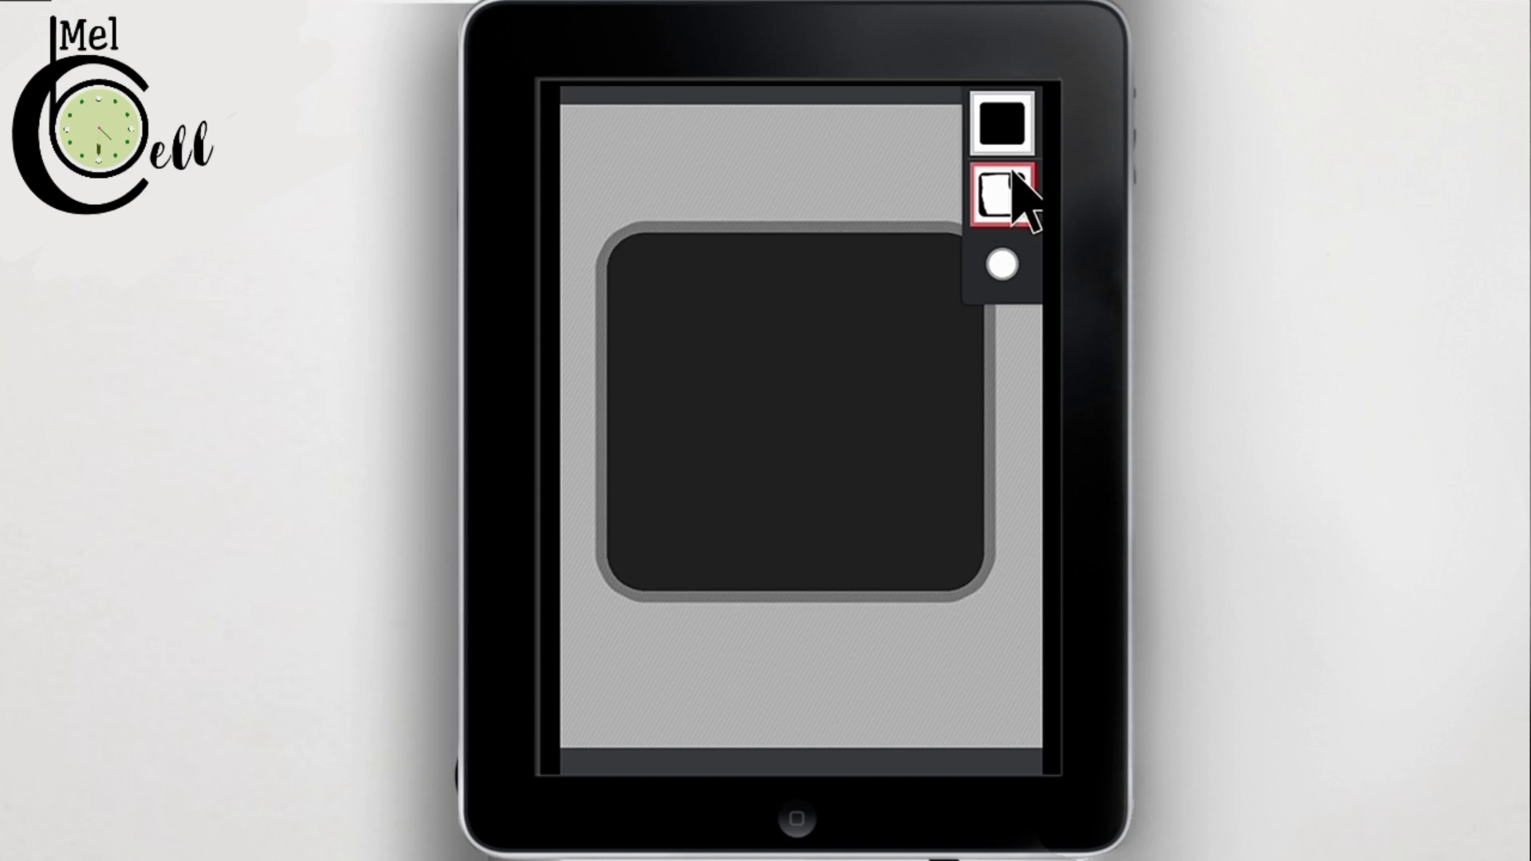
Select Layer 2 and remove it so only the thin black rounded-square outline remains.
{"action": "left_click", "coordinate": [999, 185]}
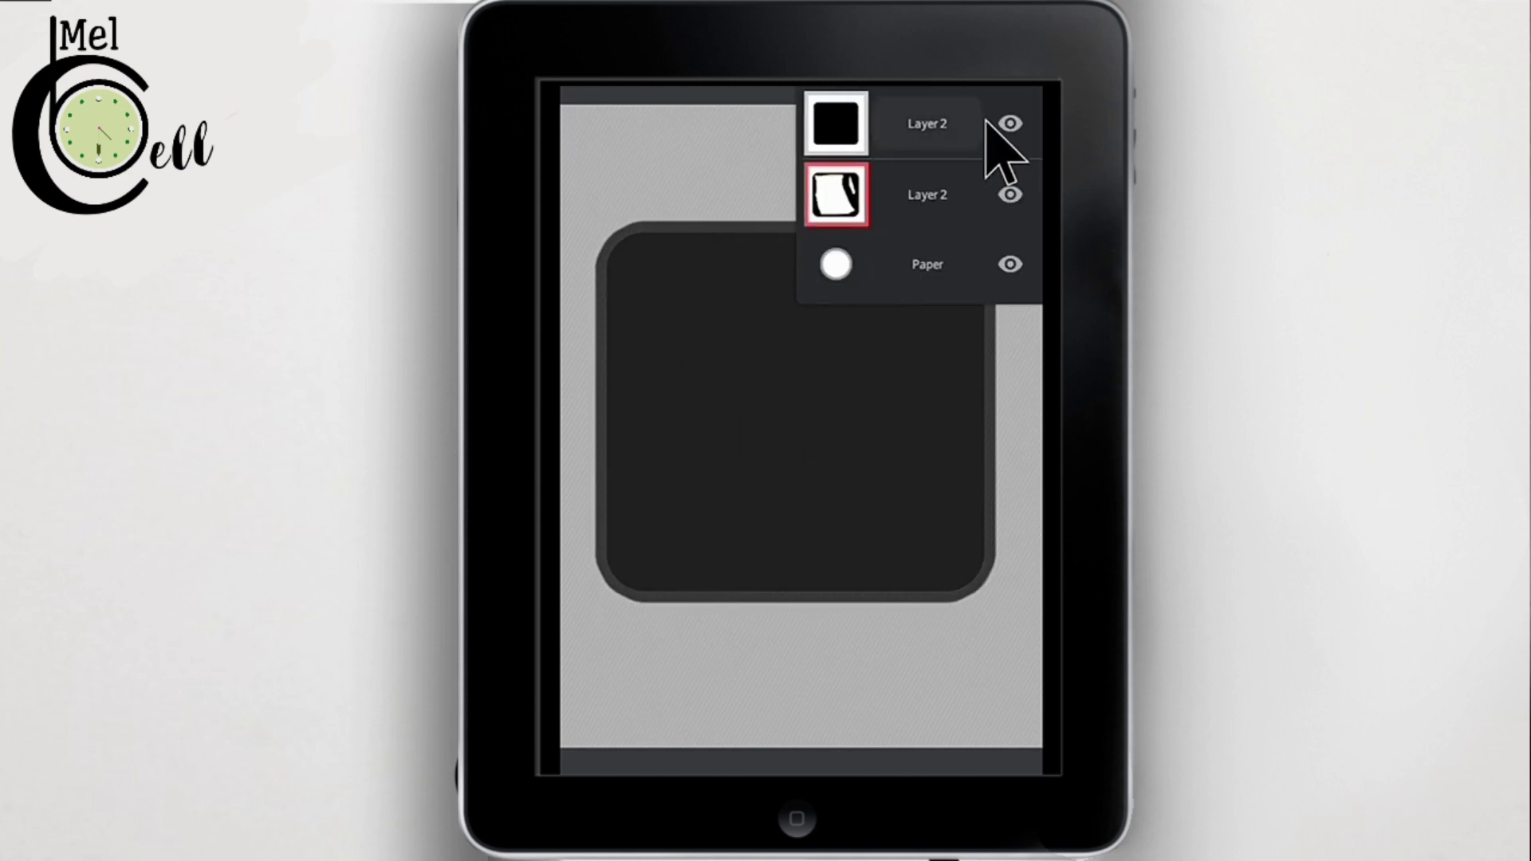
{"action": "left_click", "coordinate": [1008, 123]}
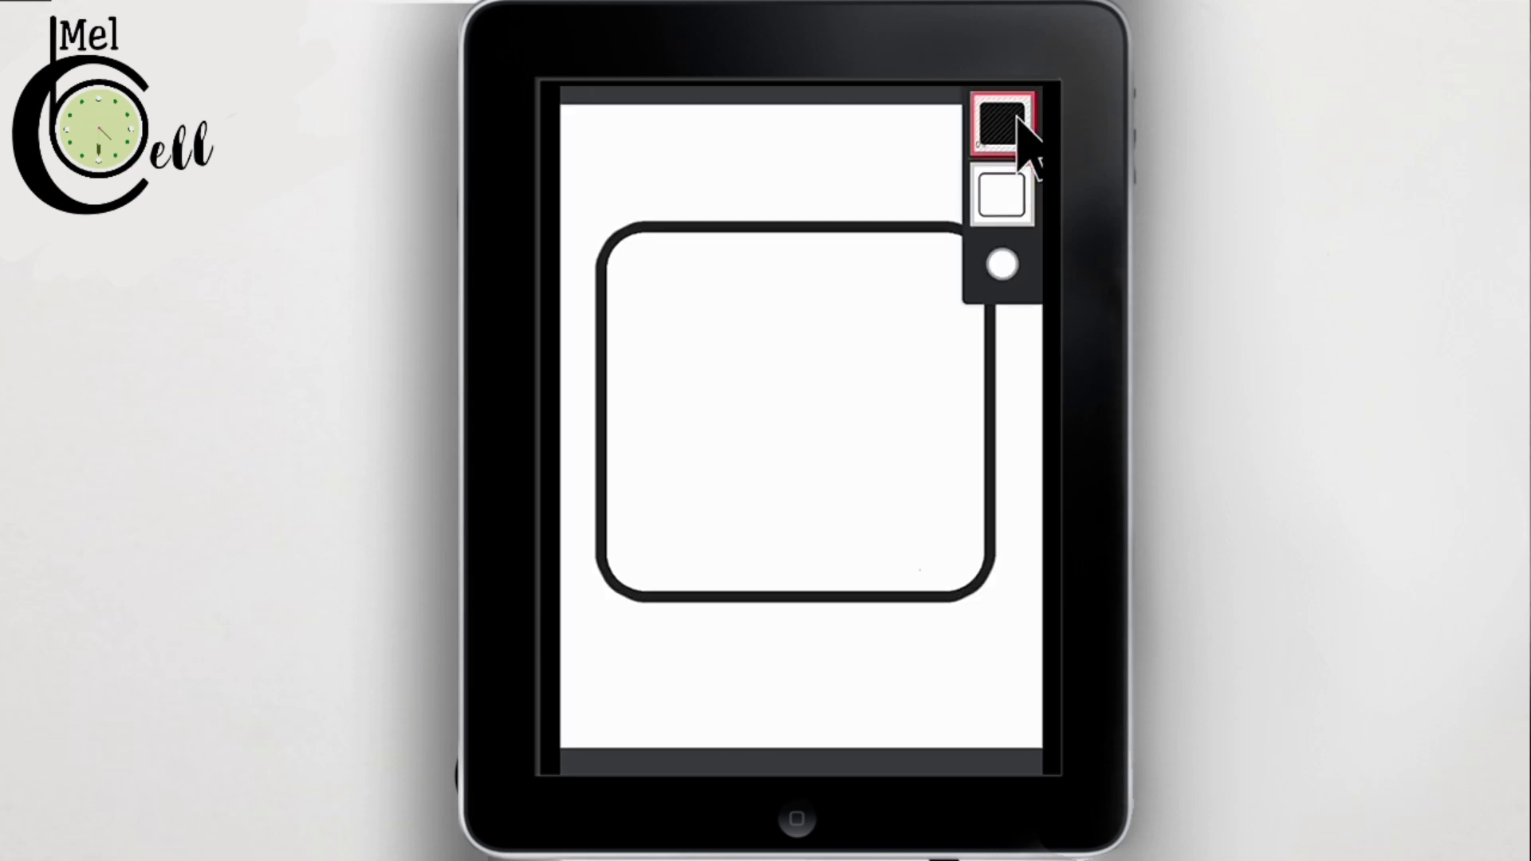
{"action": "left_click", "coordinate": [999, 193]}
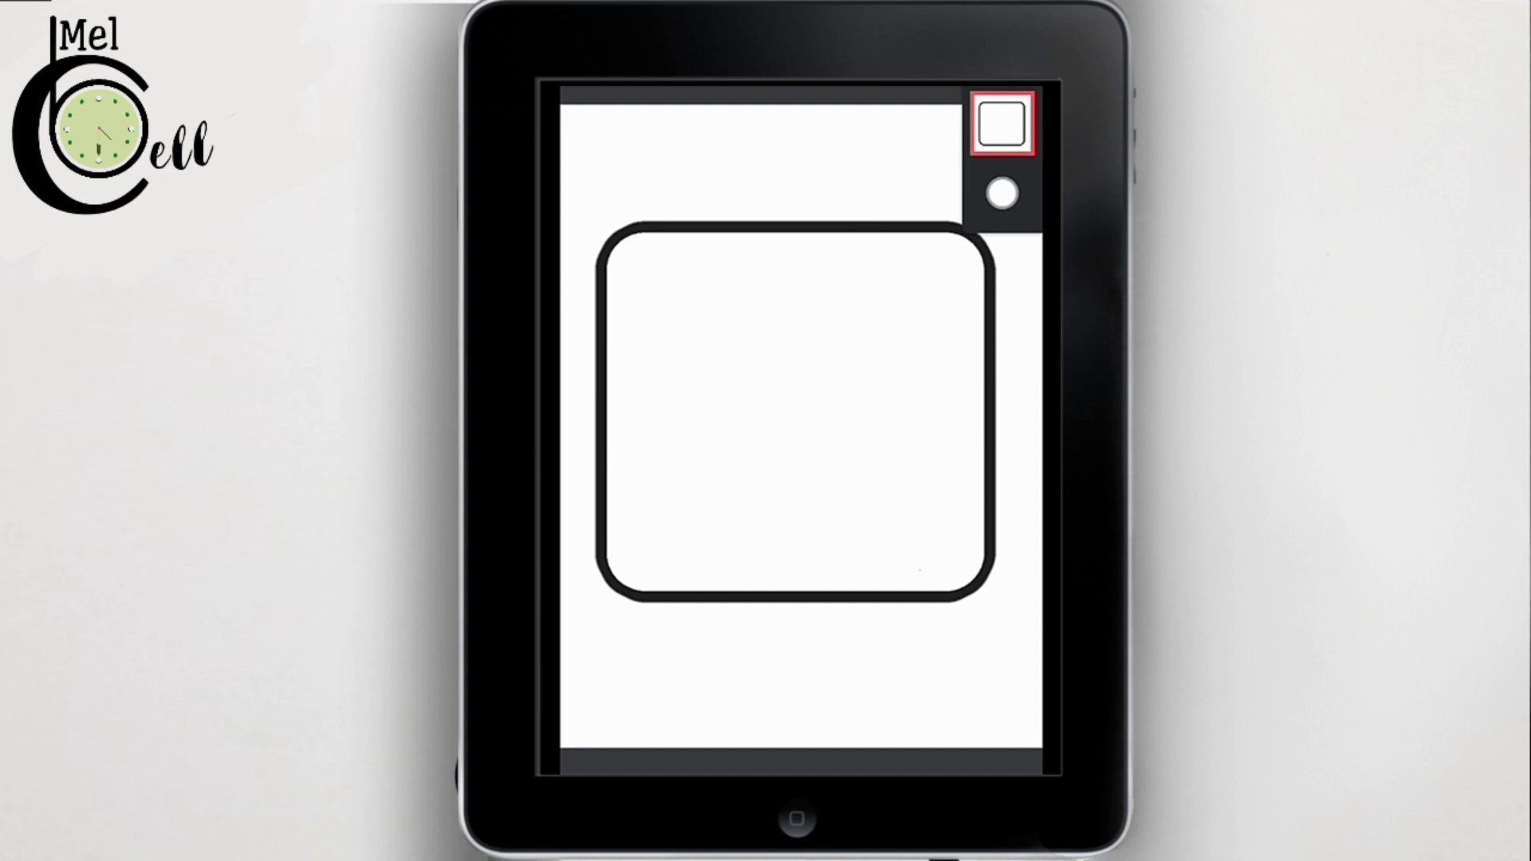
Select the remaining outline layer before choosing the Path guide.
{"action": "left_click", "coordinate": [999, 122]}
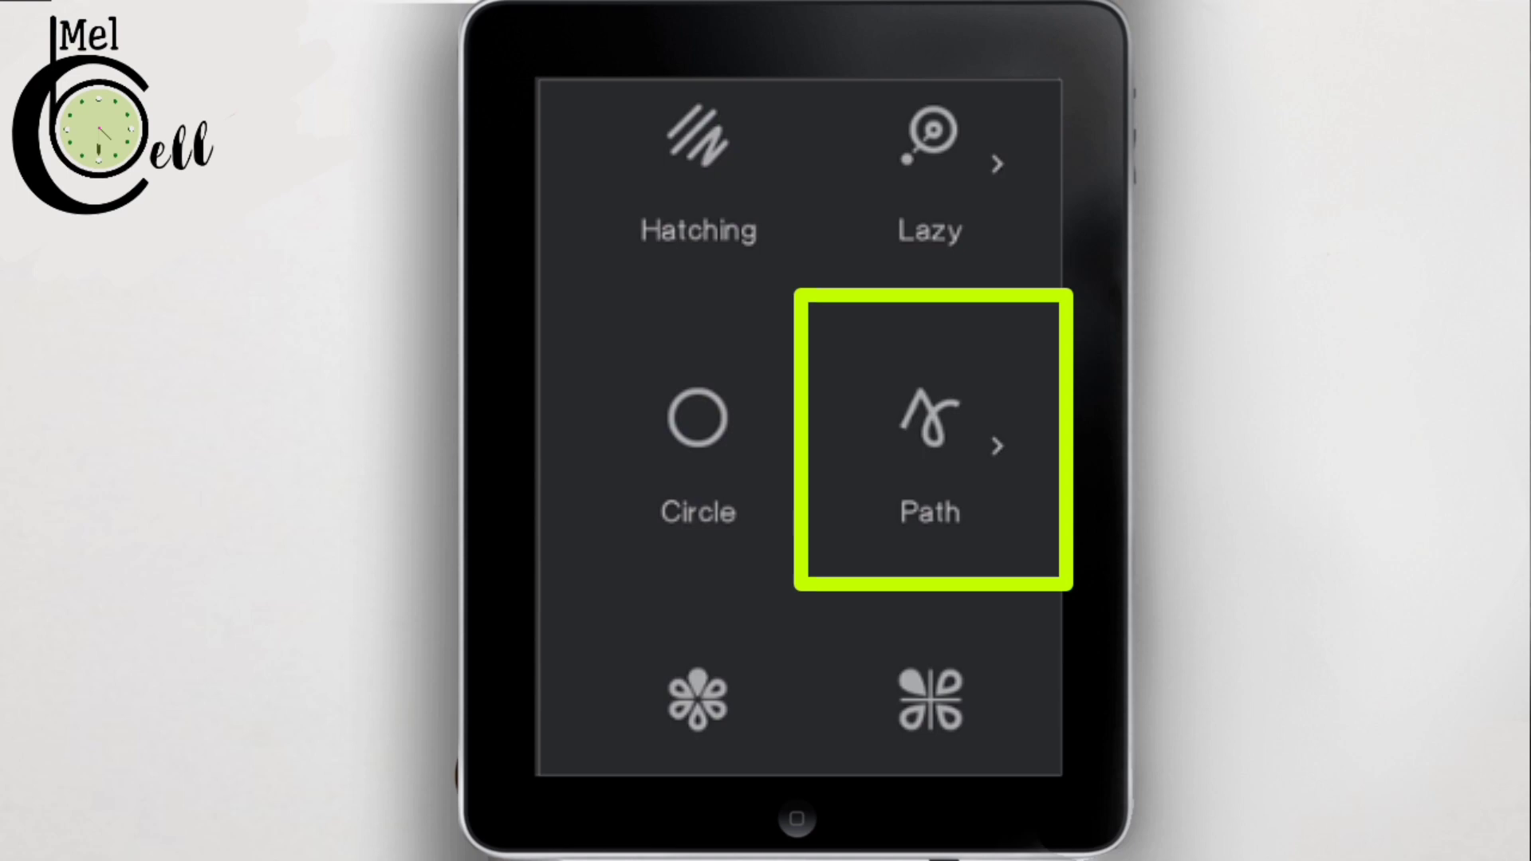
Place polygon corner points with the Path guide and fill it as a solid black five-sided shape.
{"action": "left_click", "coordinate": [928, 445]}
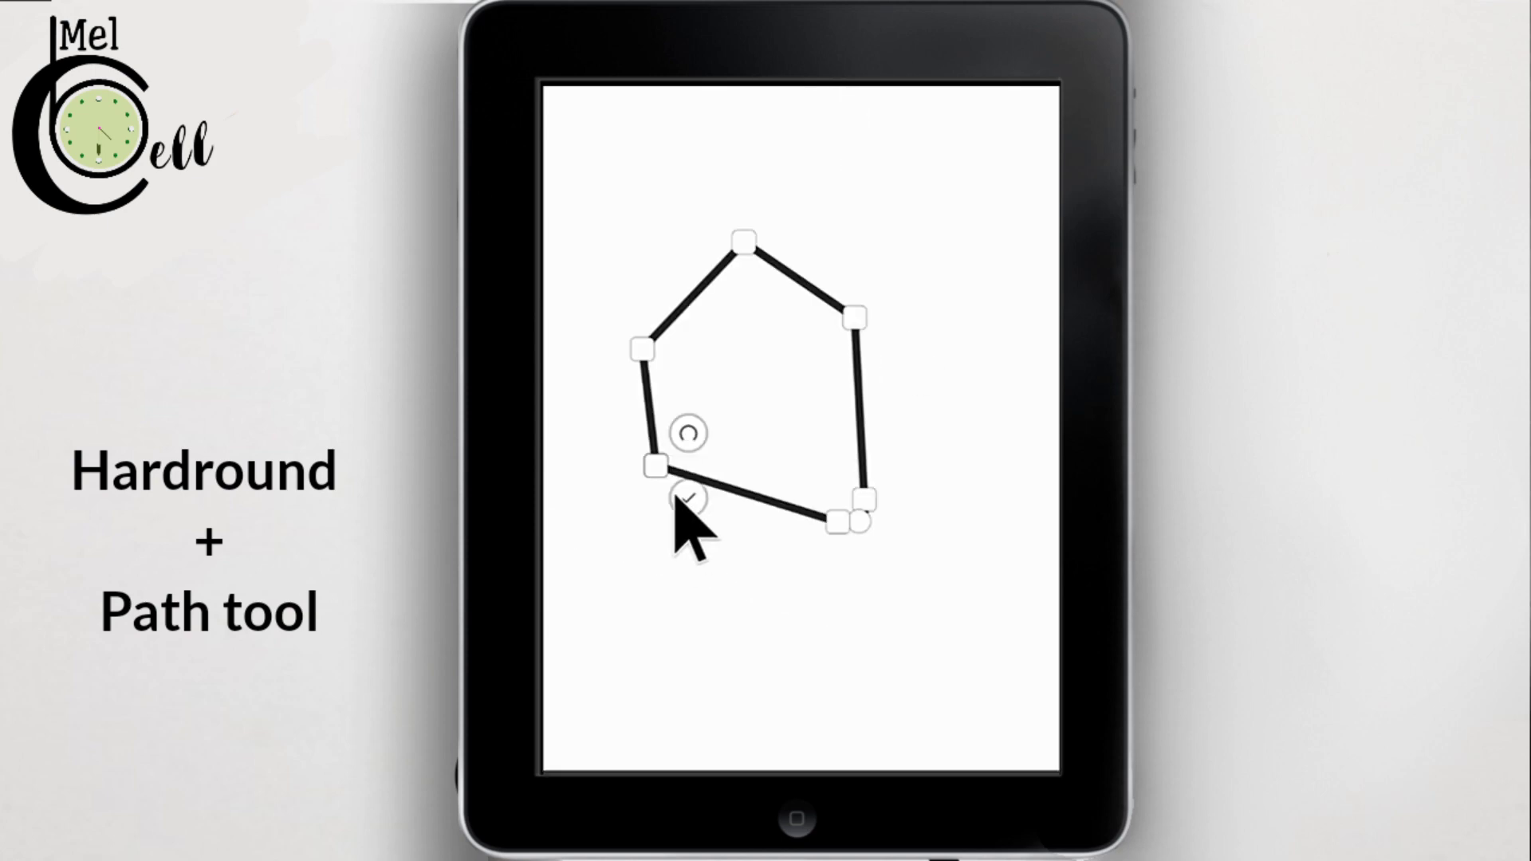
{"action": "left_click", "coordinate": [687, 497]}
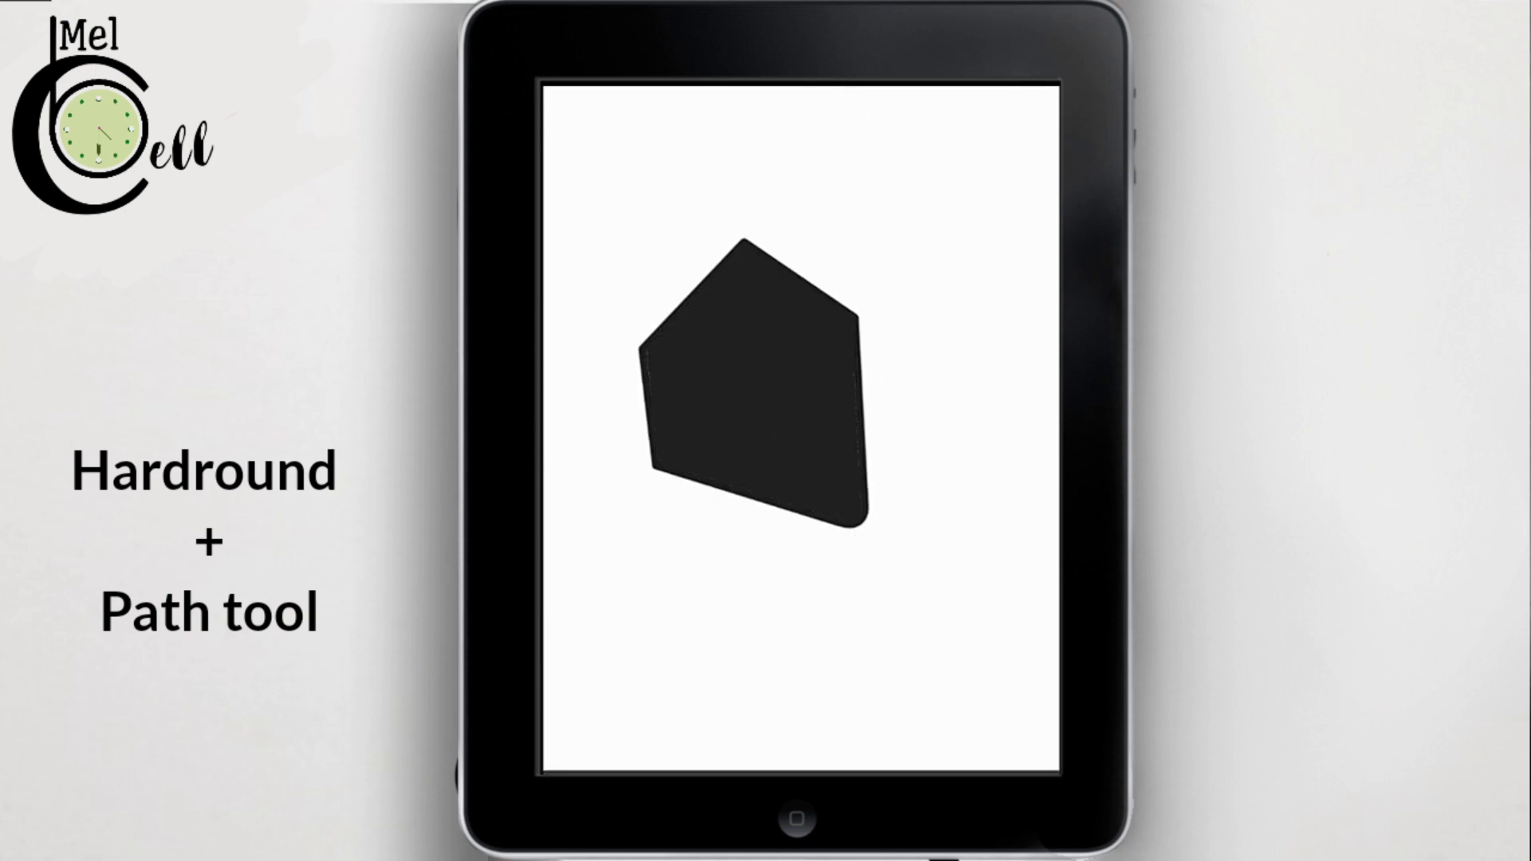